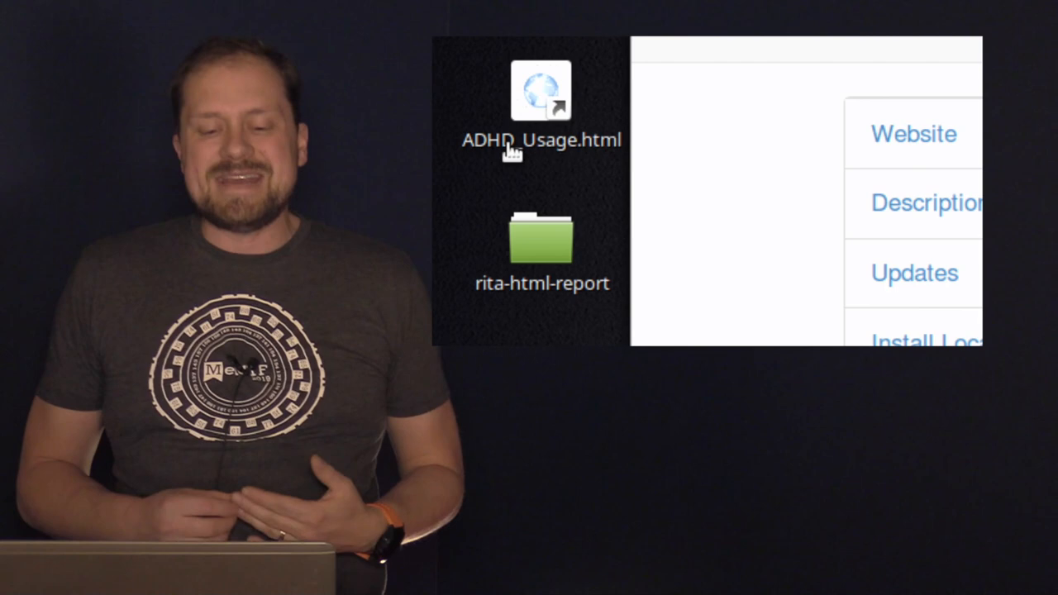
Open ADHD_Usage.html and go to the HoneyBadger page under Attribution
{"action": "double_click", "coordinate": [539, 89]}
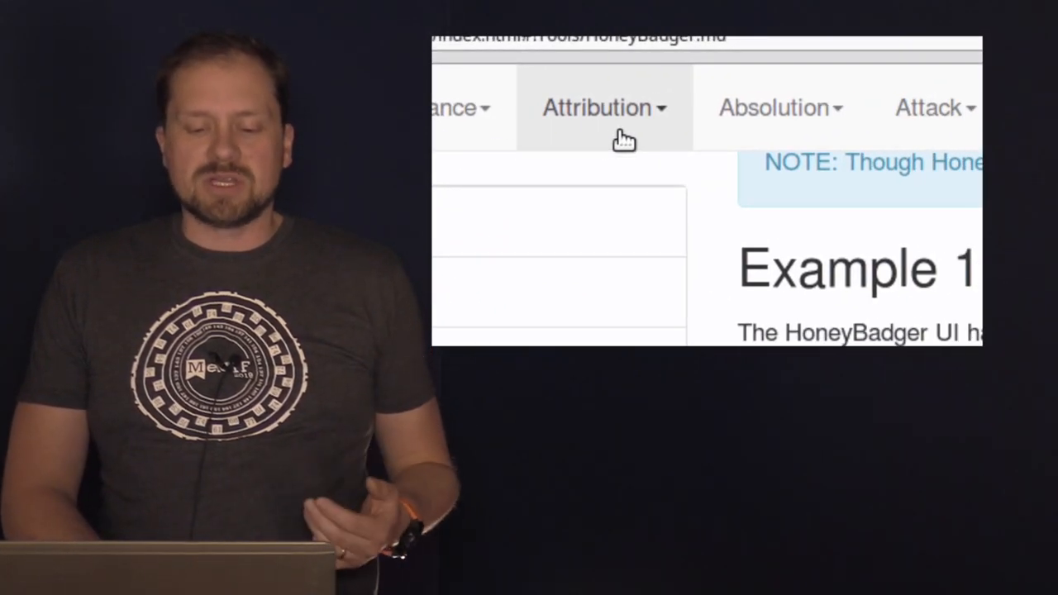
{"action": "left_click", "coordinate": [600, 107]}
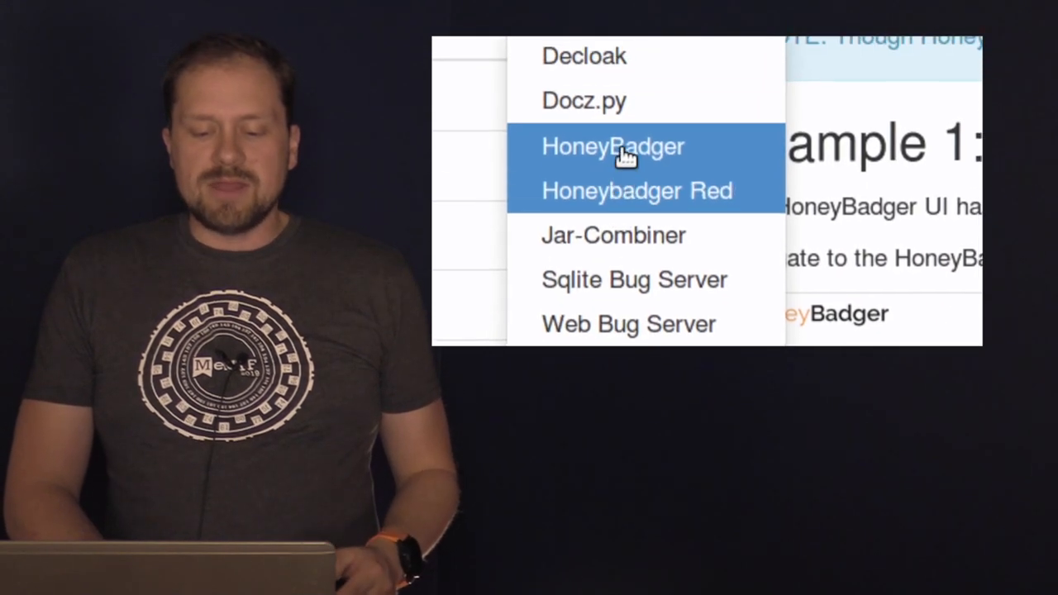
{"action": "left_click", "coordinate": [613, 147]}
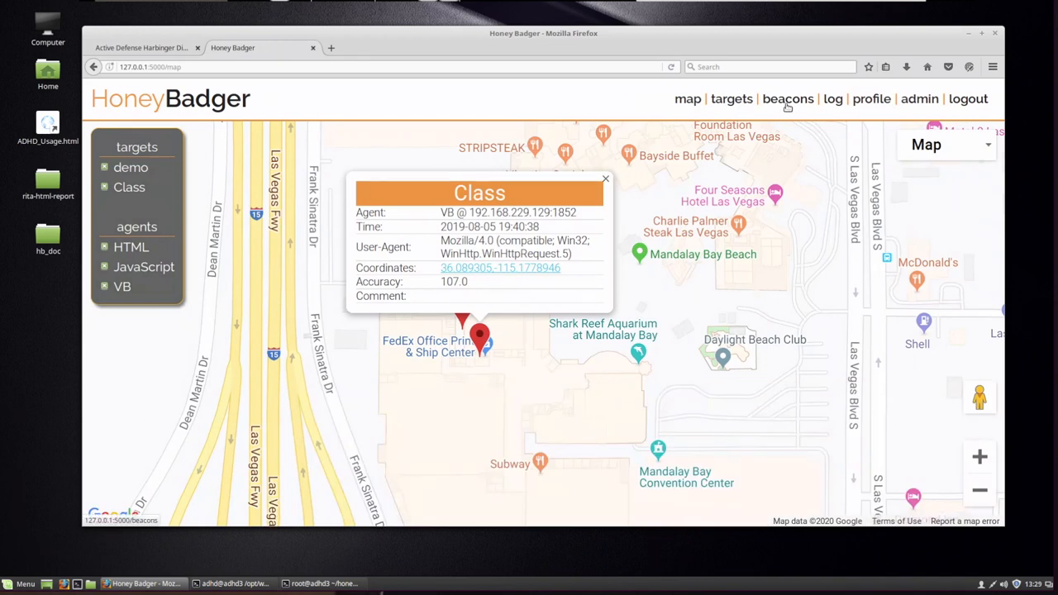
Open the HoneyBadger 'targets' link in a new tab and view it
{"action": "right_click", "coordinate": [730, 99]}
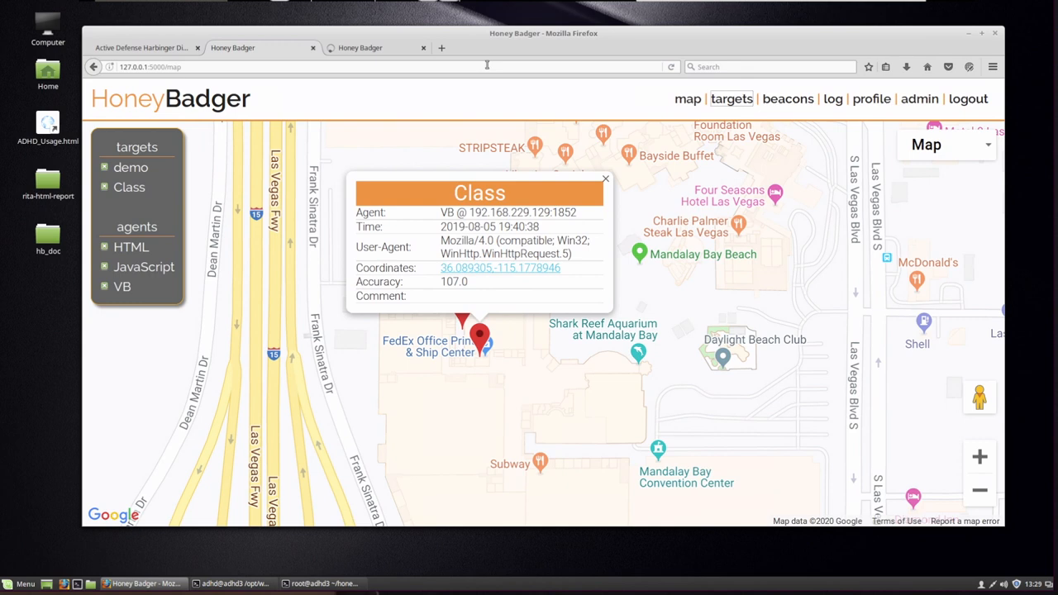
{"action": "left_click", "coordinate": [731, 98]}
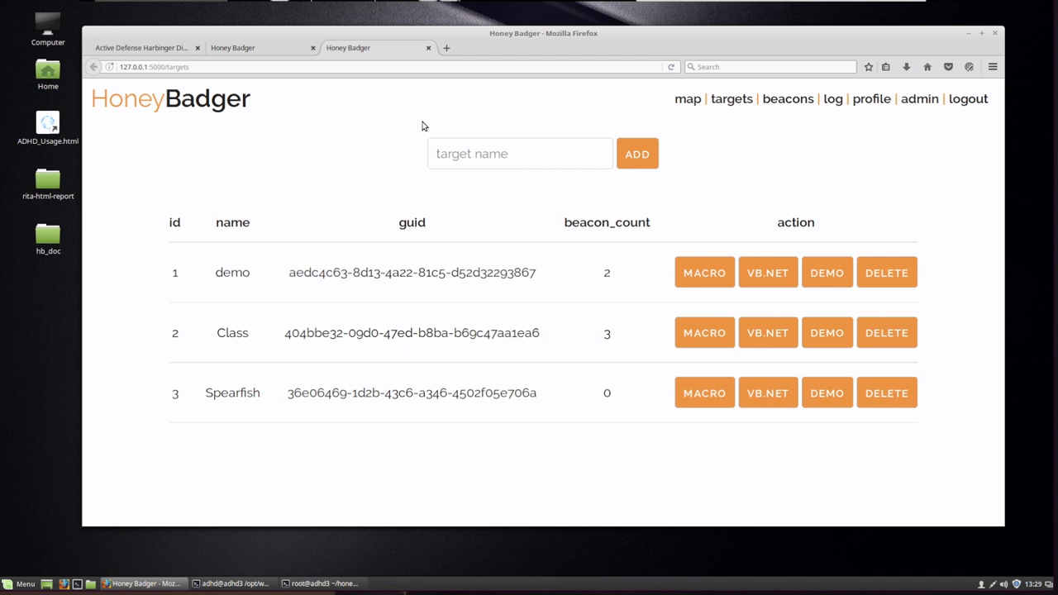
{"action": "mouse_move", "coordinate": [243, 283]}
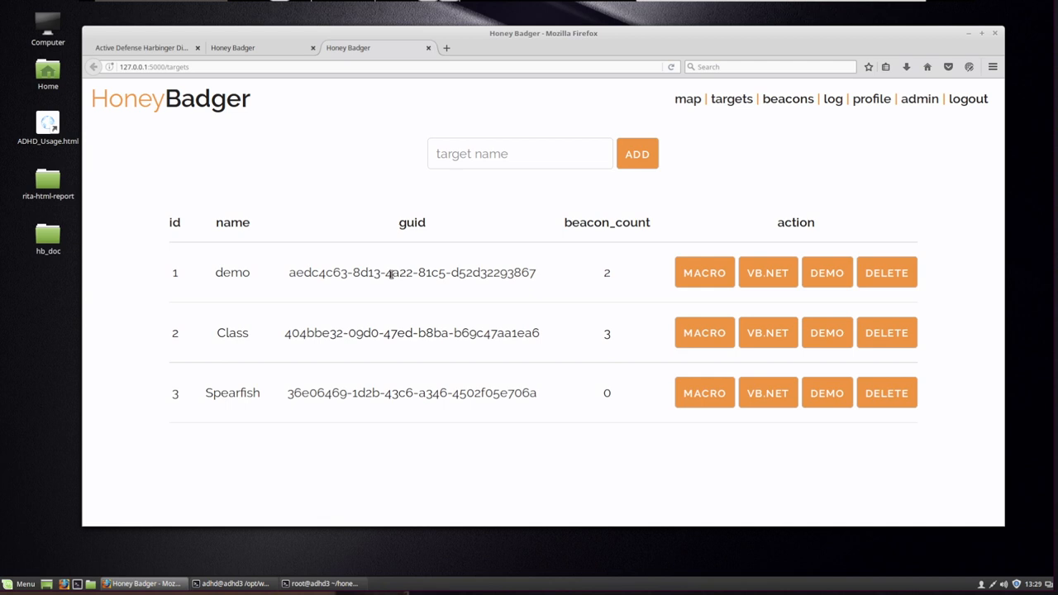
{"action": "mouse_move", "coordinate": [713, 127]}
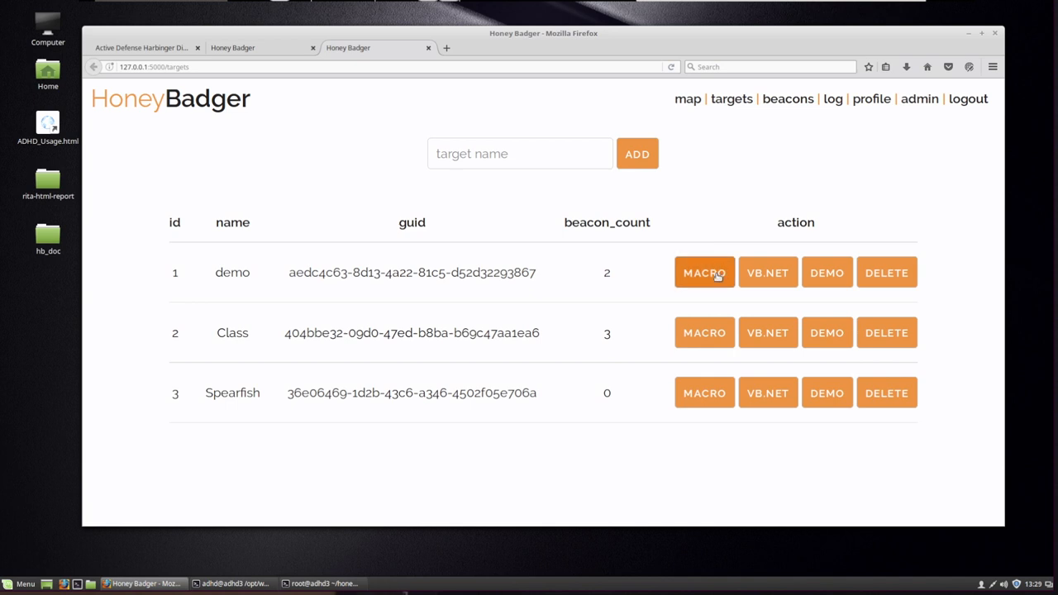
Generate the demo target's VBA macro, scroll through the code, and dismiss the dialog
{"action": "left_click", "coordinate": [704, 272]}
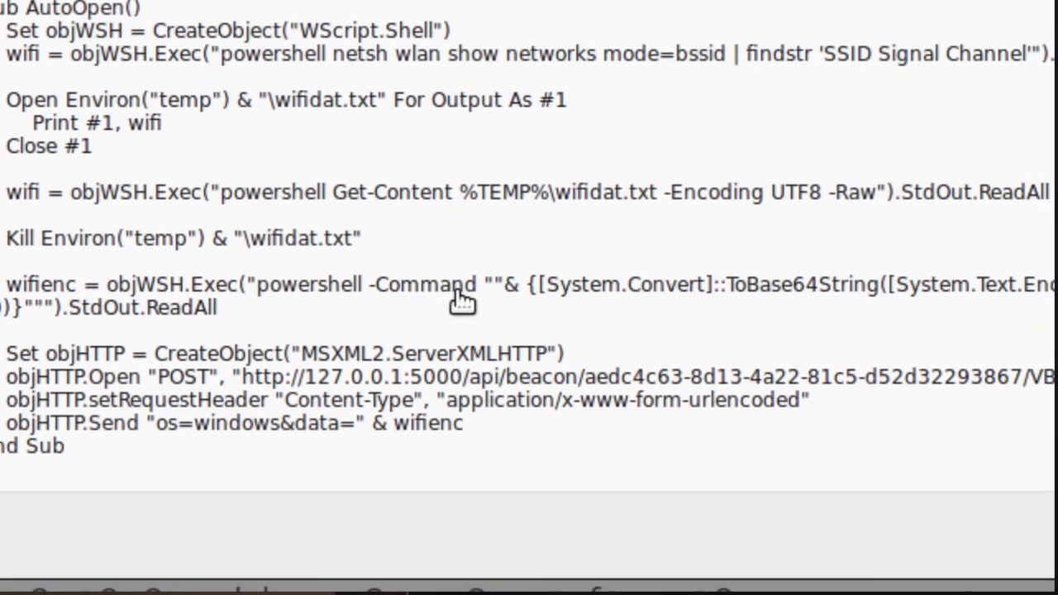
{"action": "scroll", "scroll_direction": "down", "scroll_amount": 3}
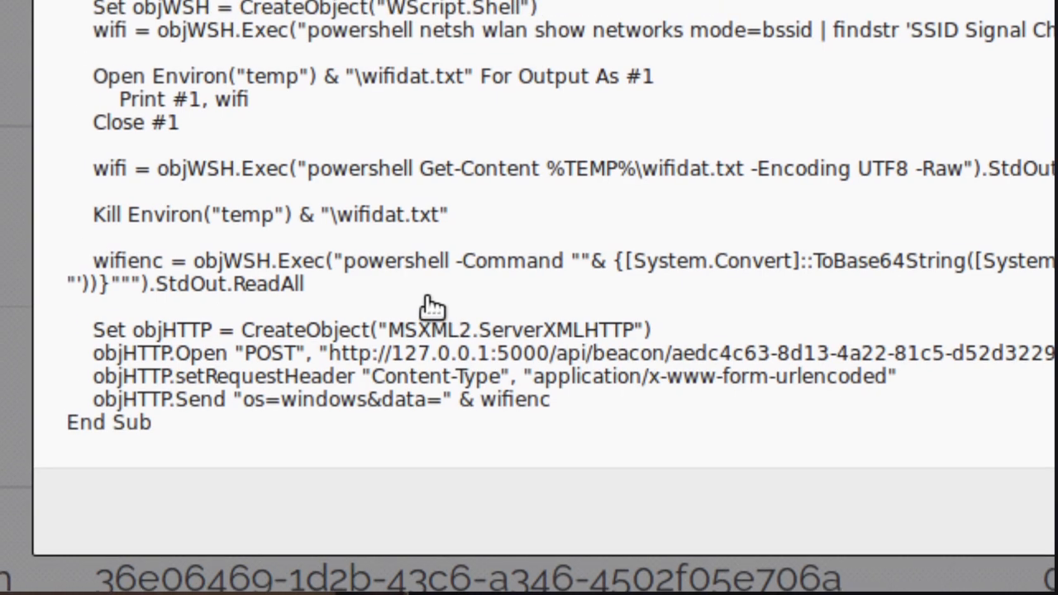
{"action": "scroll", "scroll_direction": "right", "scroll_amount": 3}
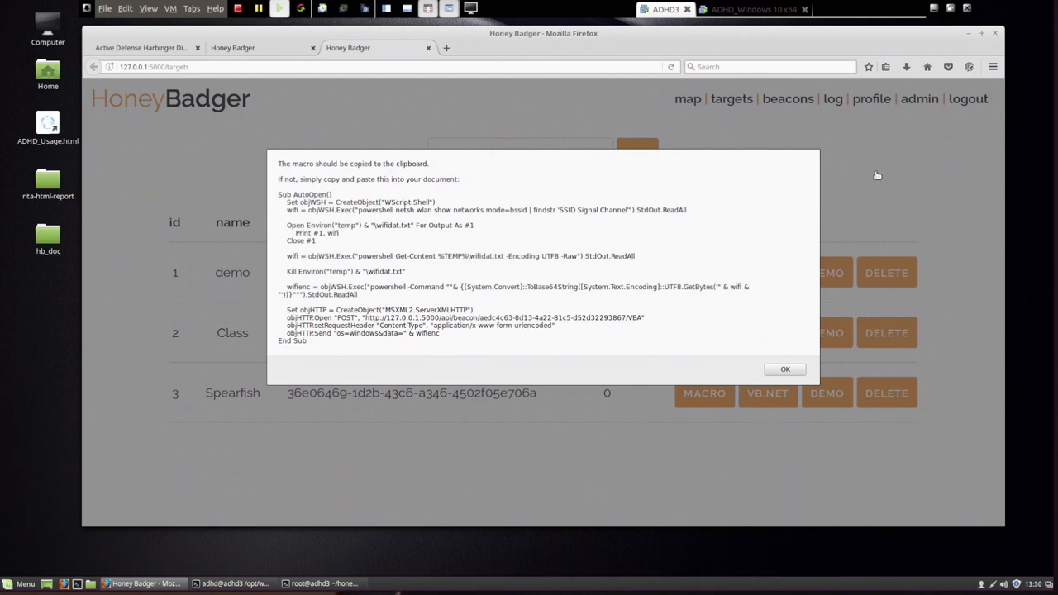
{"action": "left_click", "coordinate": [785, 369]}
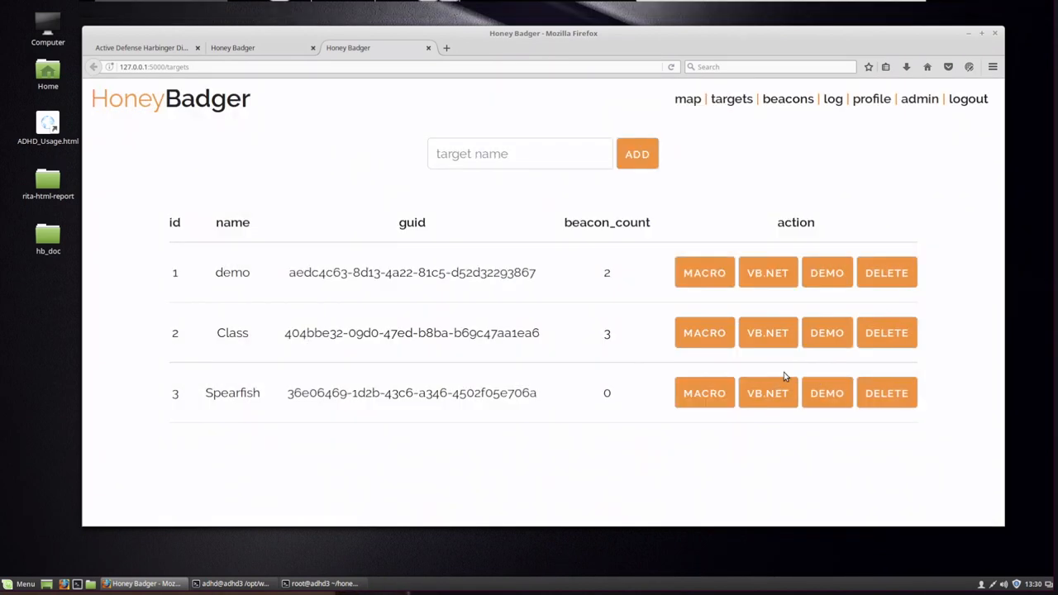
{"action": "left_click", "coordinate": [768, 393]}
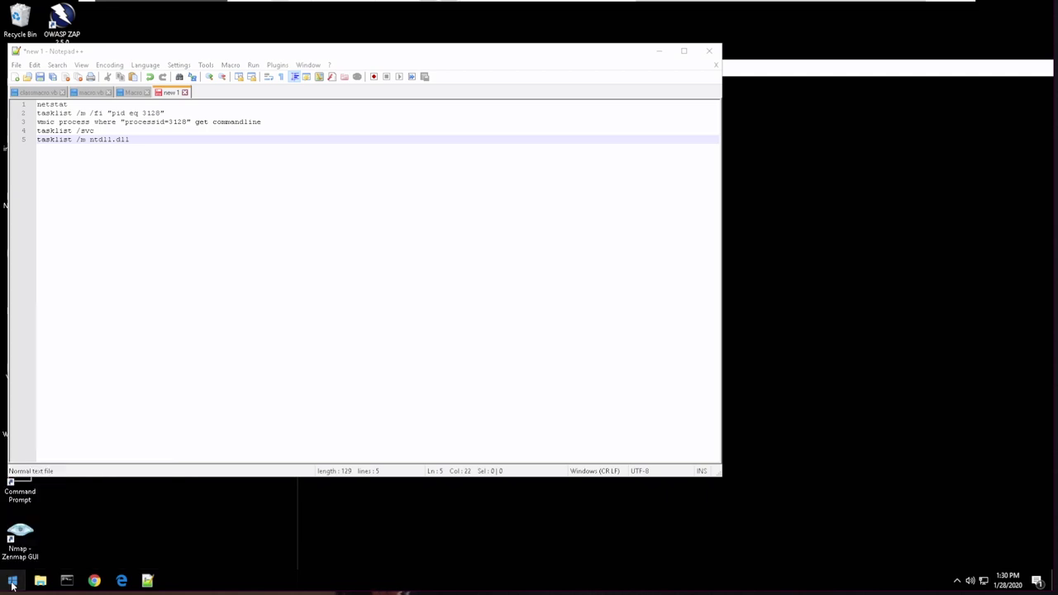
Launch Mono x64 Command Prompt as administrator from the Start menu
{"action": "left_click", "coordinate": [12, 577]}
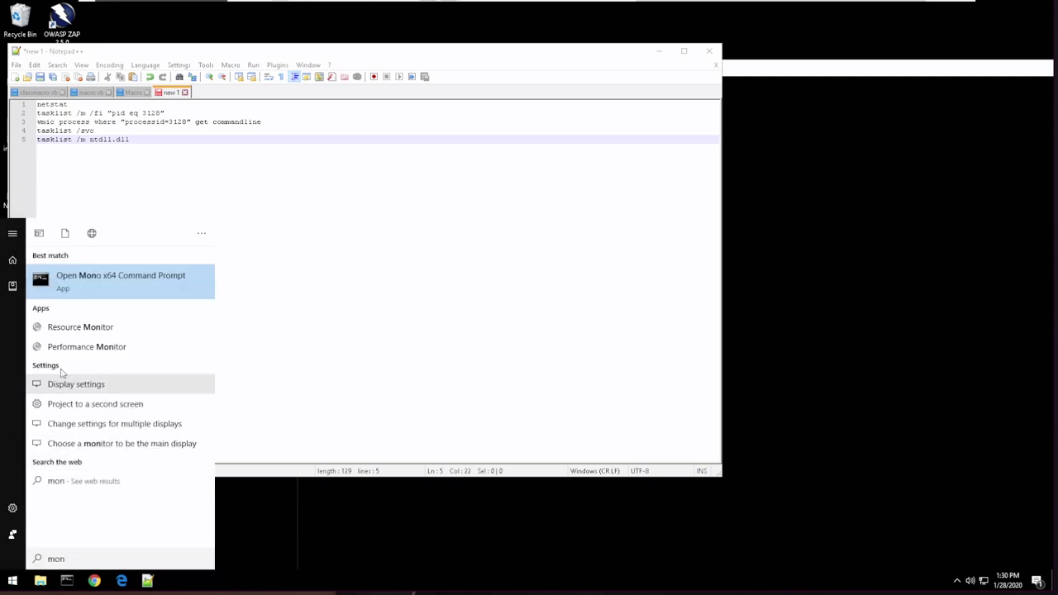
{"action": "right_click", "coordinate": [121, 275]}
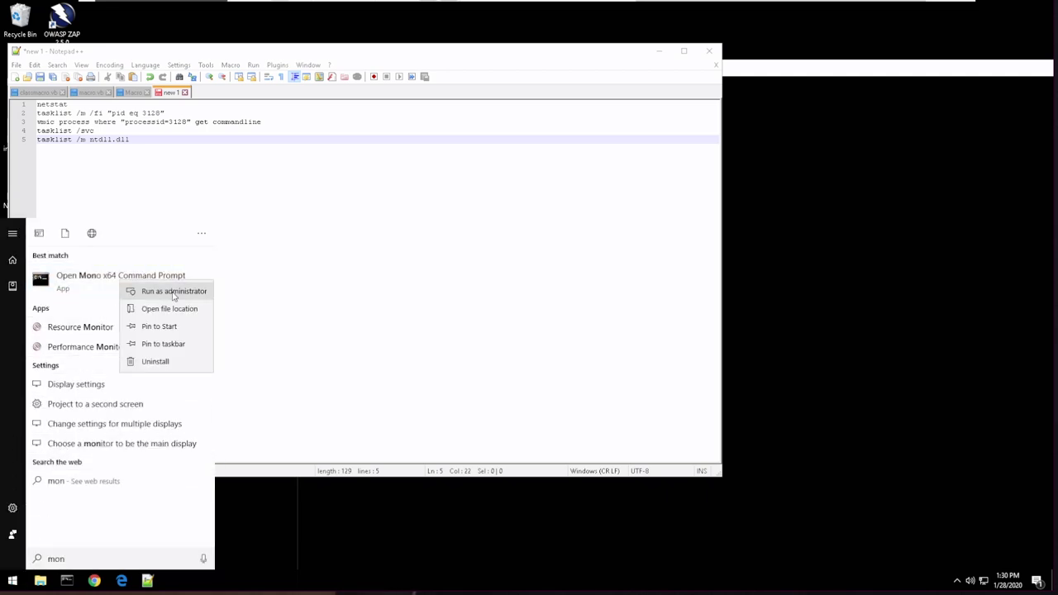
{"action": "left_click", "coordinate": [174, 291]}
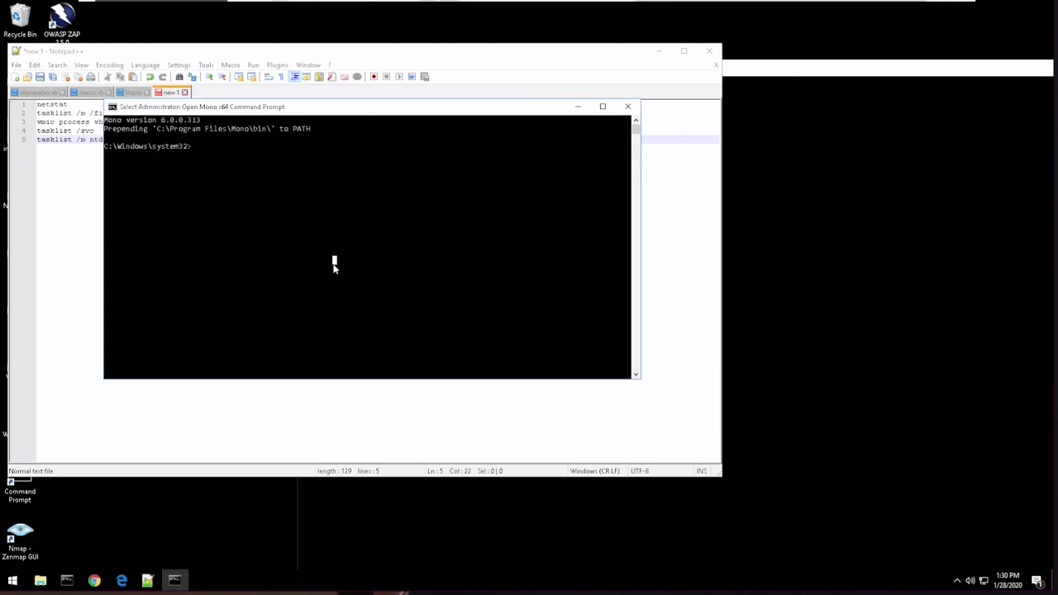
Compile \Tools\Macro.vb with vbc and return to the HoneyBadger machine
{"action": "type", "text": "vbc"}
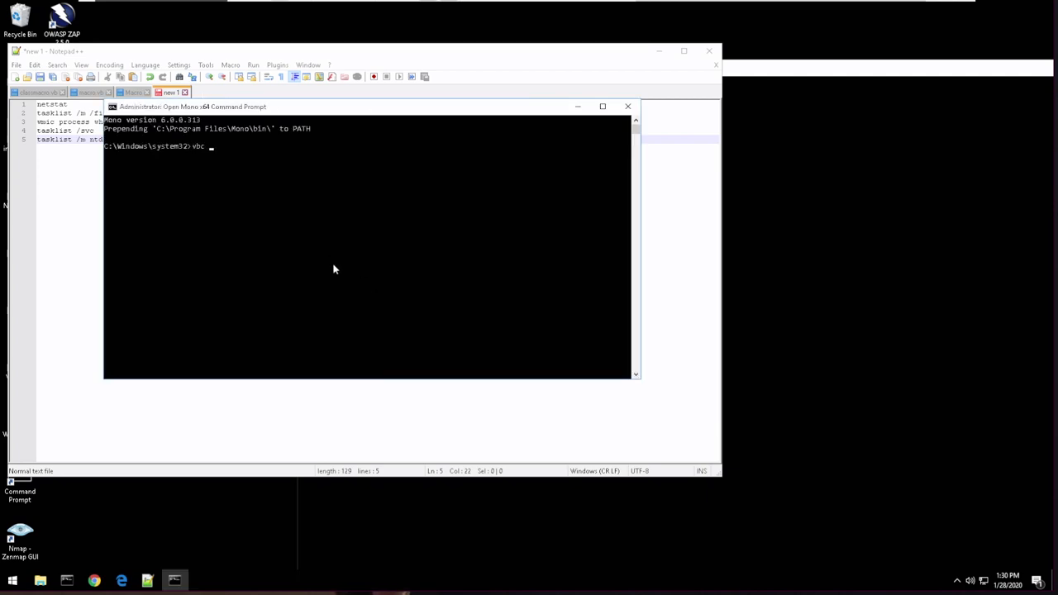
{"action": "type", "text": "\\Tools"}
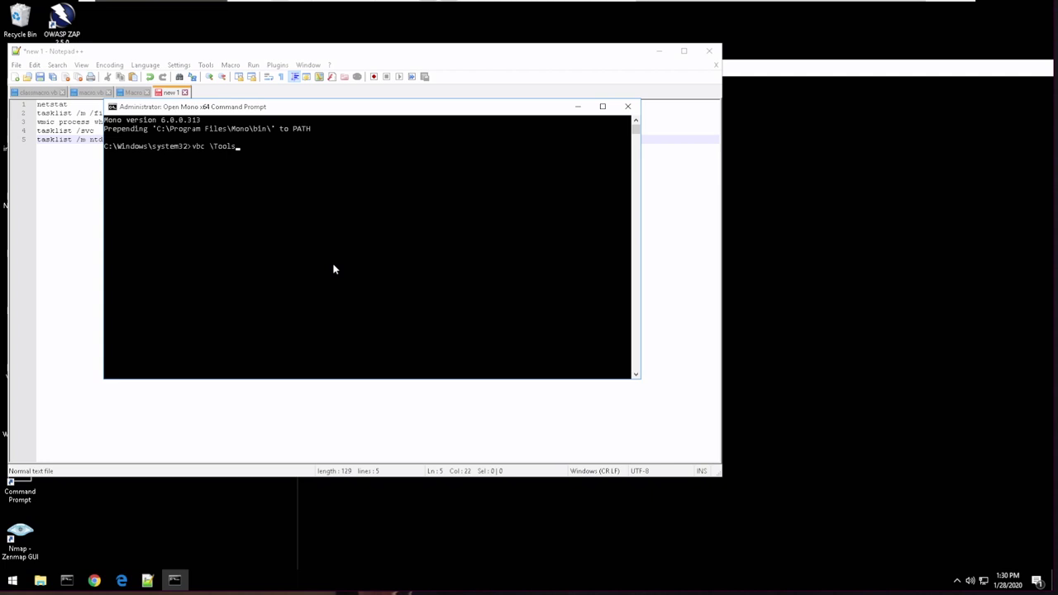
{"action": "type", "text": "\\"}
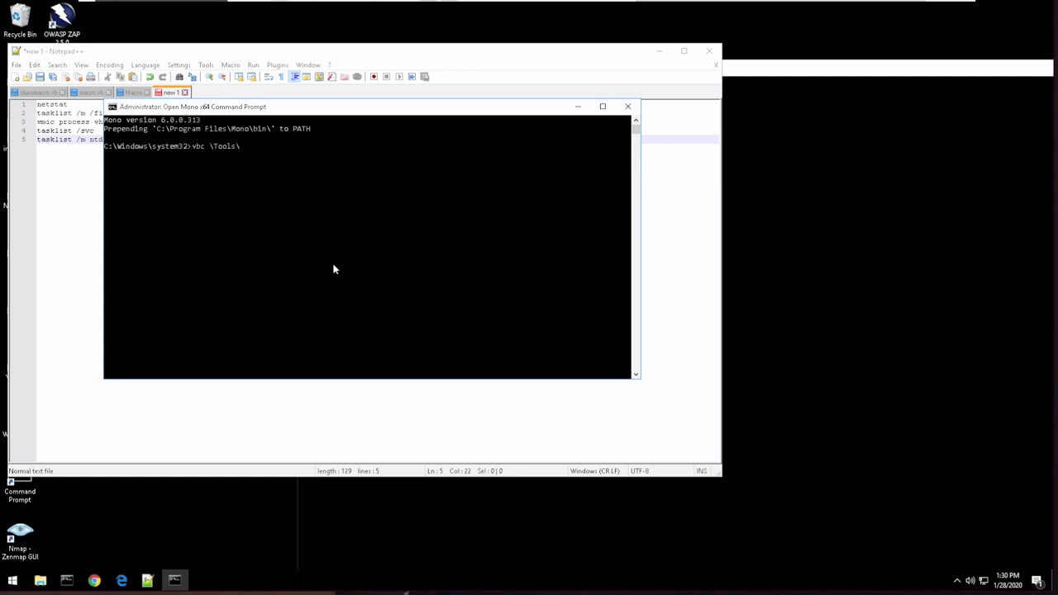
{"action": "type", "text": "Macro.vb"}
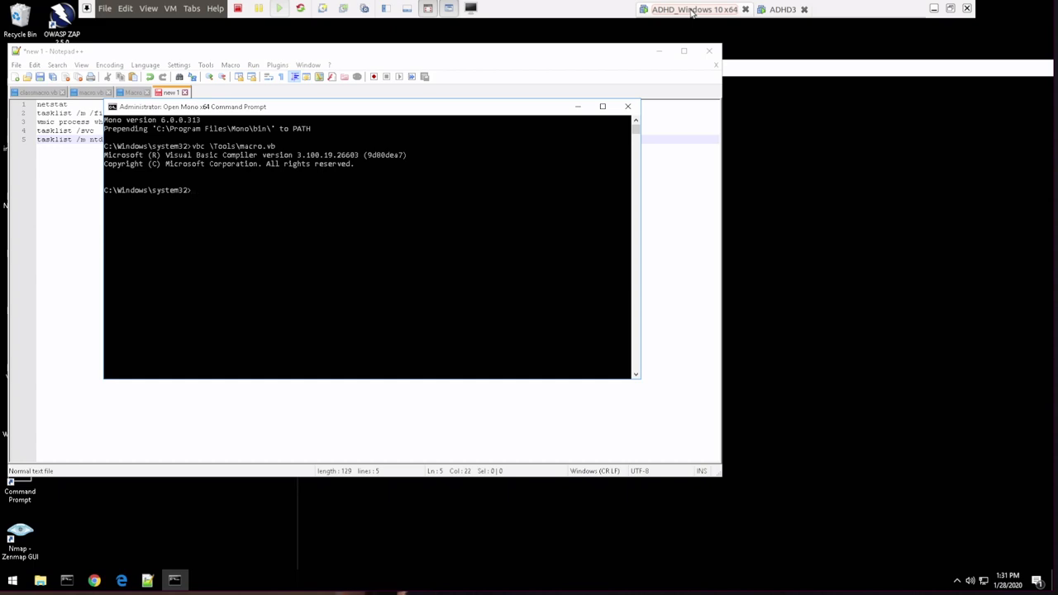
{"action": "left_click", "coordinate": [777, 10]}
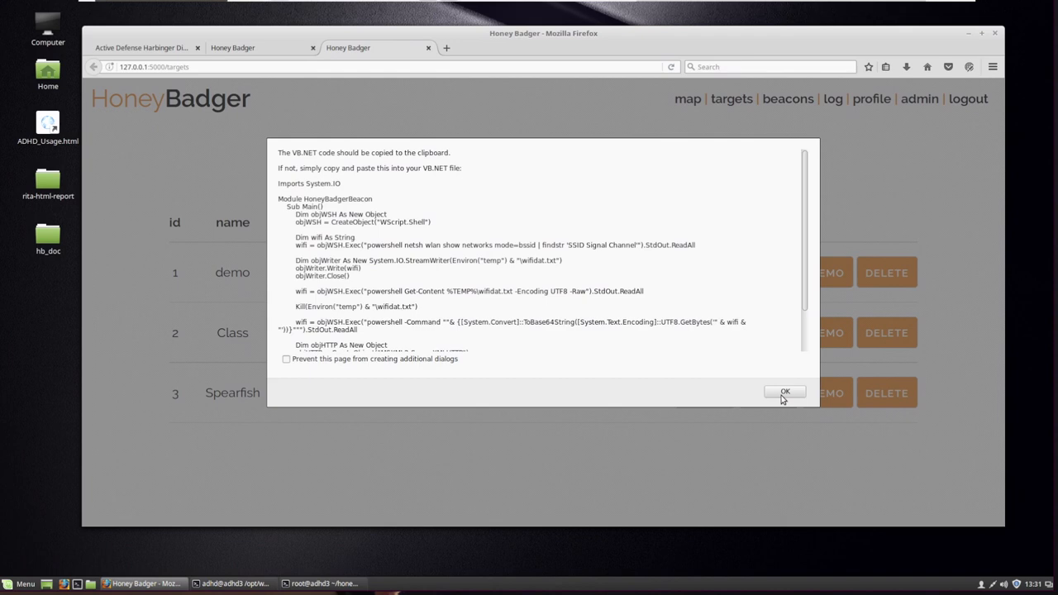
Dismiss the VB.NET code alert and go to the beacon map page
{"action": "left_click", "coordinate": [785, 391]}
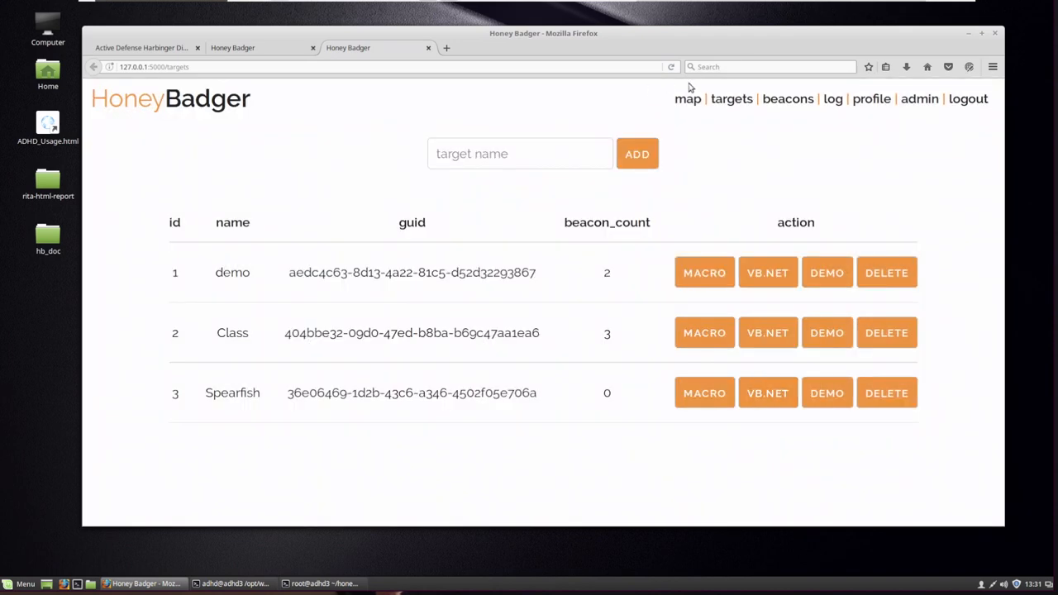
{"action": "left_click", "coordinate": [688, 99]}
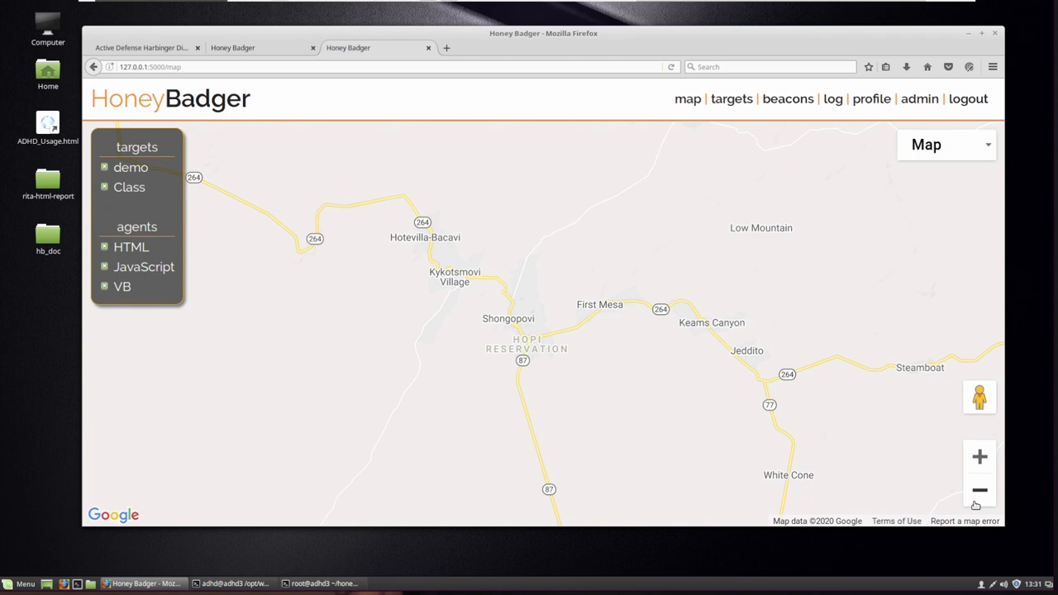
Zoom out, then zoom in on the beacon pins at Mandalay Bay, Las Vegas
{"action": "left_click", "coordinate": [980, 491]}
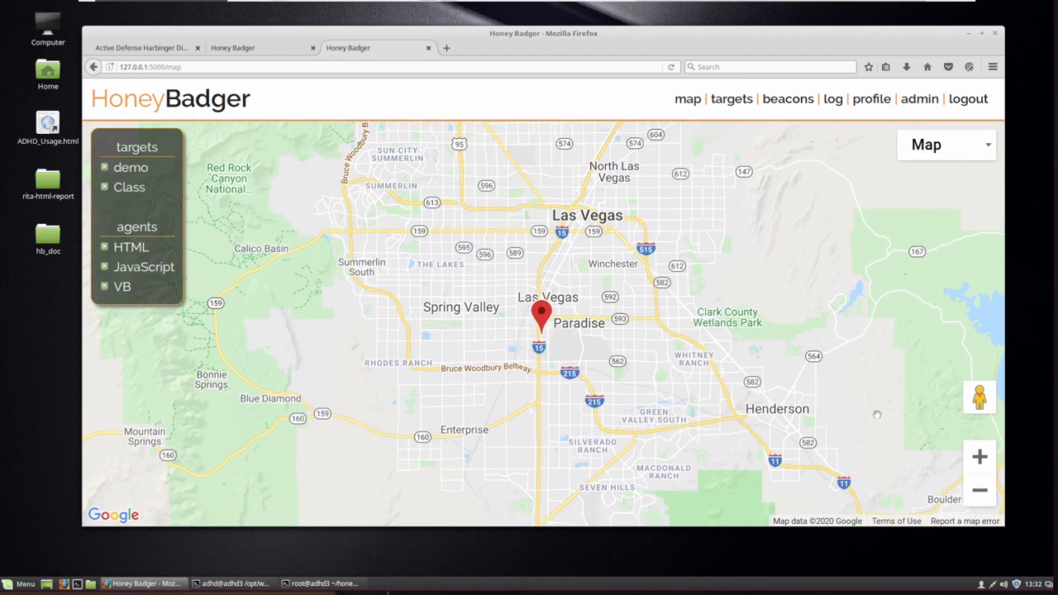
{"action": "left_click", "coordinate": [982, 457]}
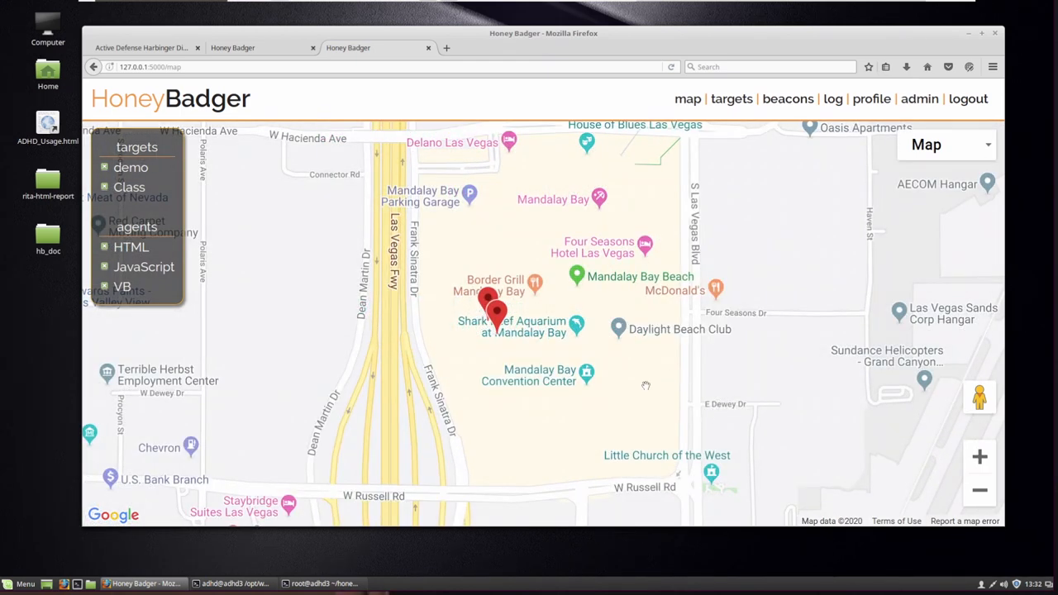
{"action": "mouse_move", "coordinate": [992, 146]}
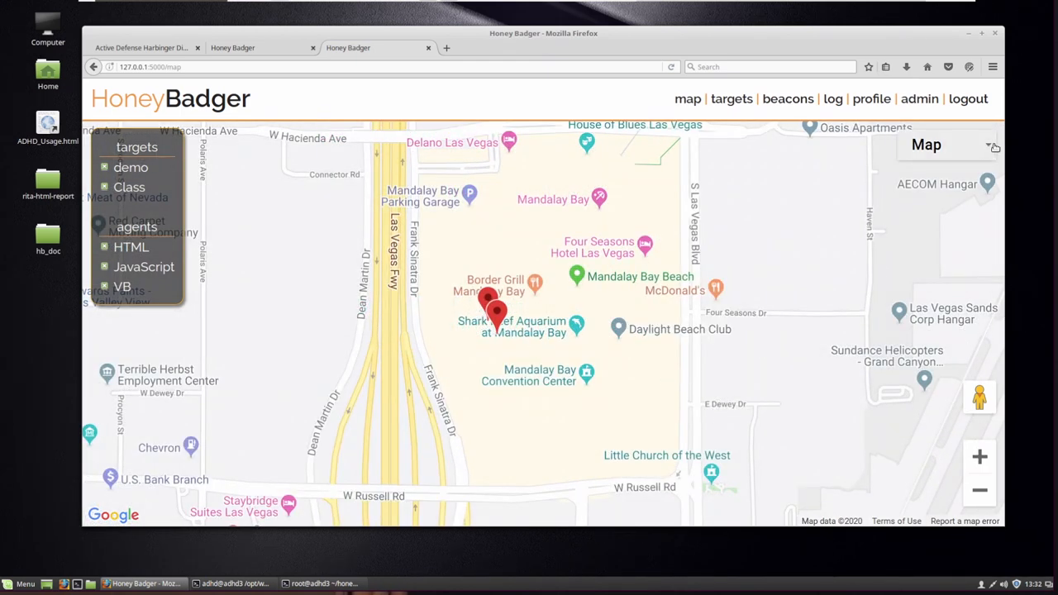
Switch the map to Satellite imagery and go to the beacon log page
{"action": "left_click", "coordinate": [946, 145]}
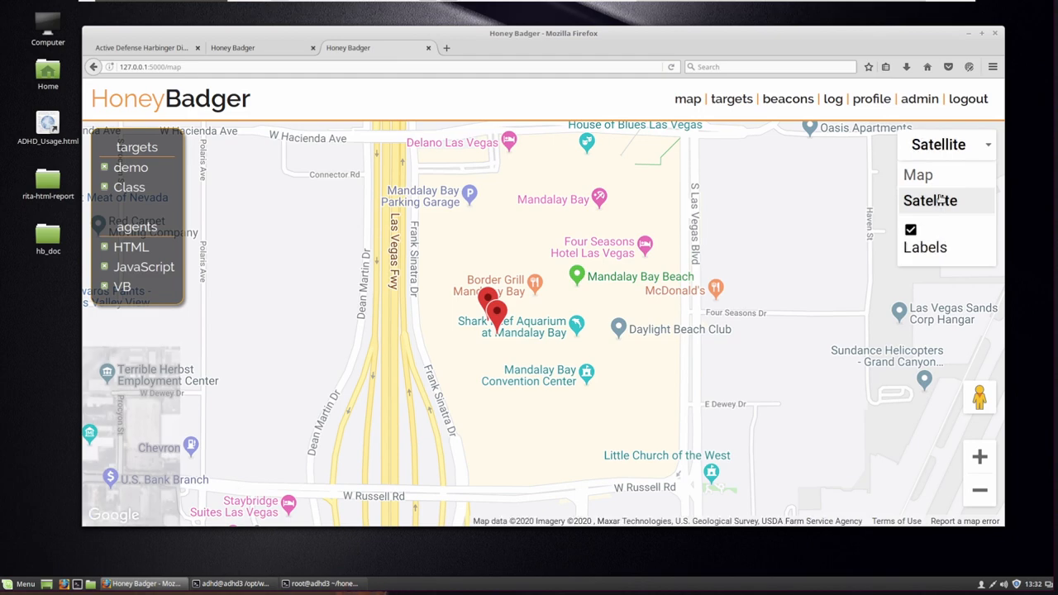
{"action": "left_click", "coordinate": [930, 200]}
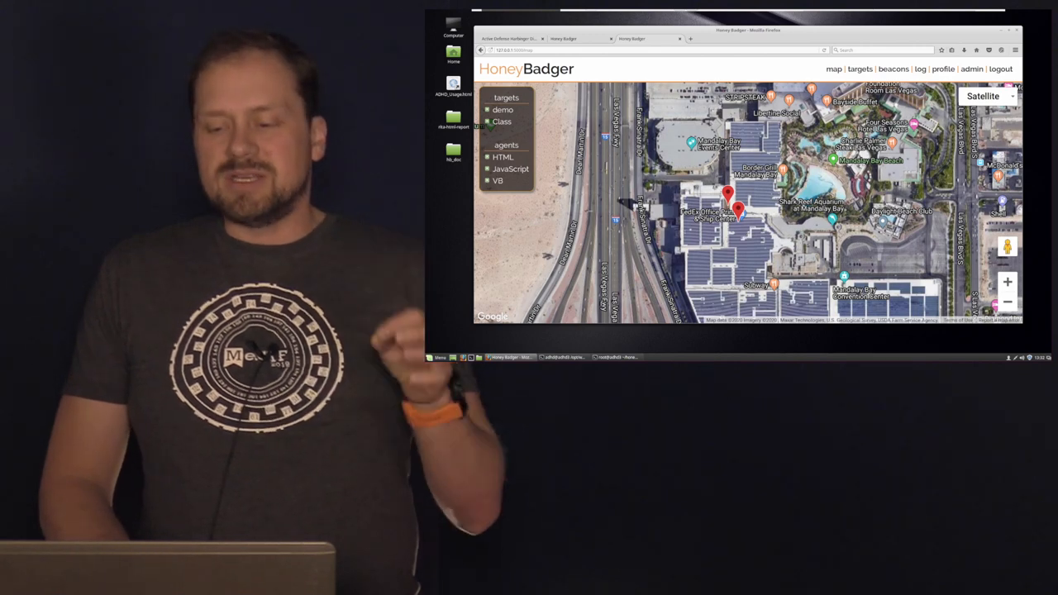
{"action": "left_click", "coordinate": [914, 70]}
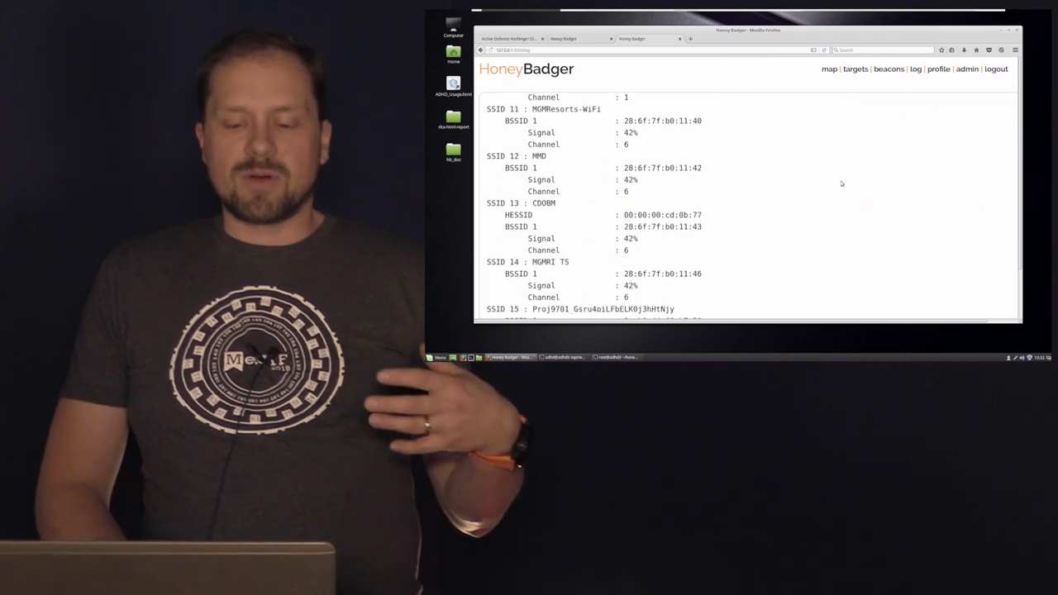
{"action": "scroll", "scroll_direction": "down", "scroll_amount": 3}
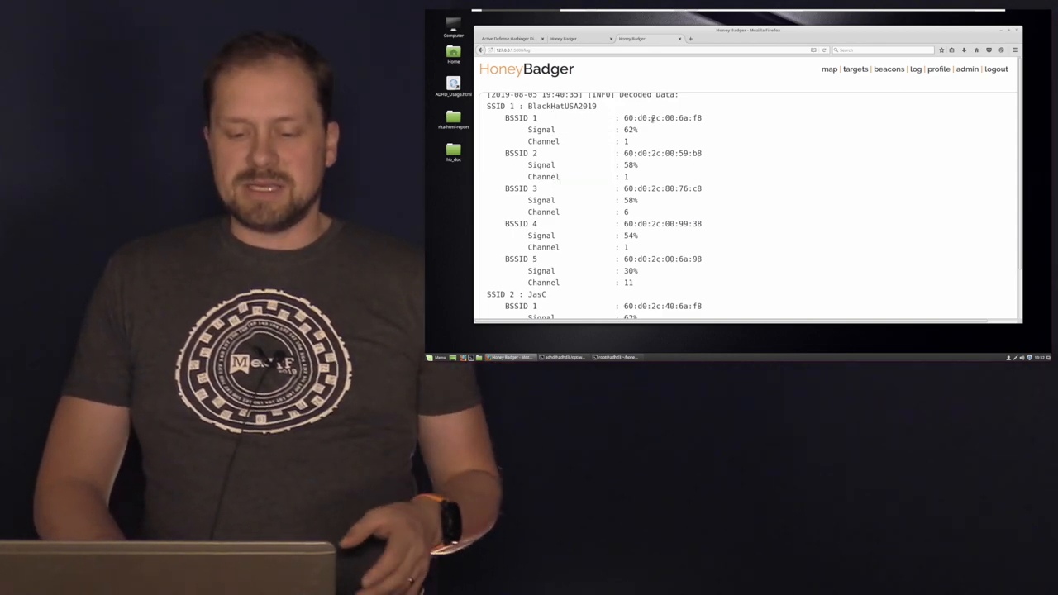
{"action": "scroll", "scroll_direction": "down", "scroll_amount": 3}
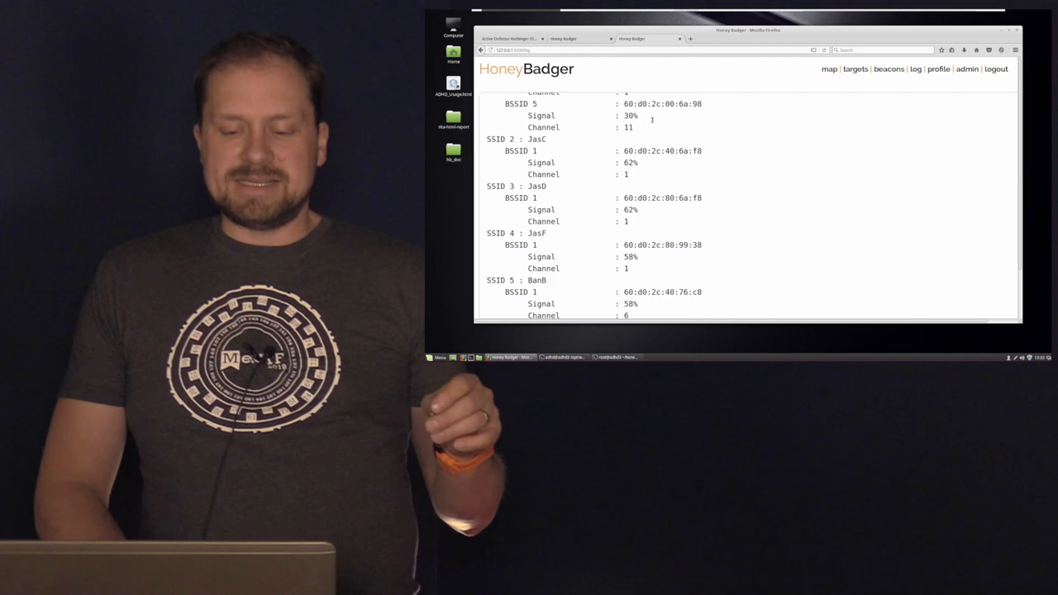
{"action": "scroll", "scroll_direction": "down", "scroll_amount": 3}
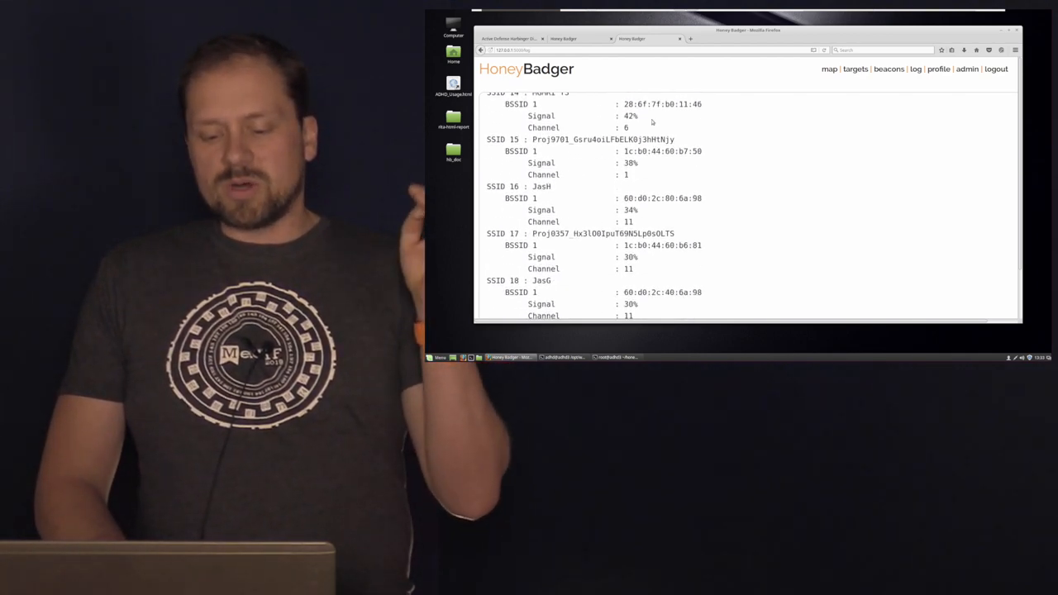
{"action": "scroll", "scroll_direction": "down", "scroll_amount": 3}
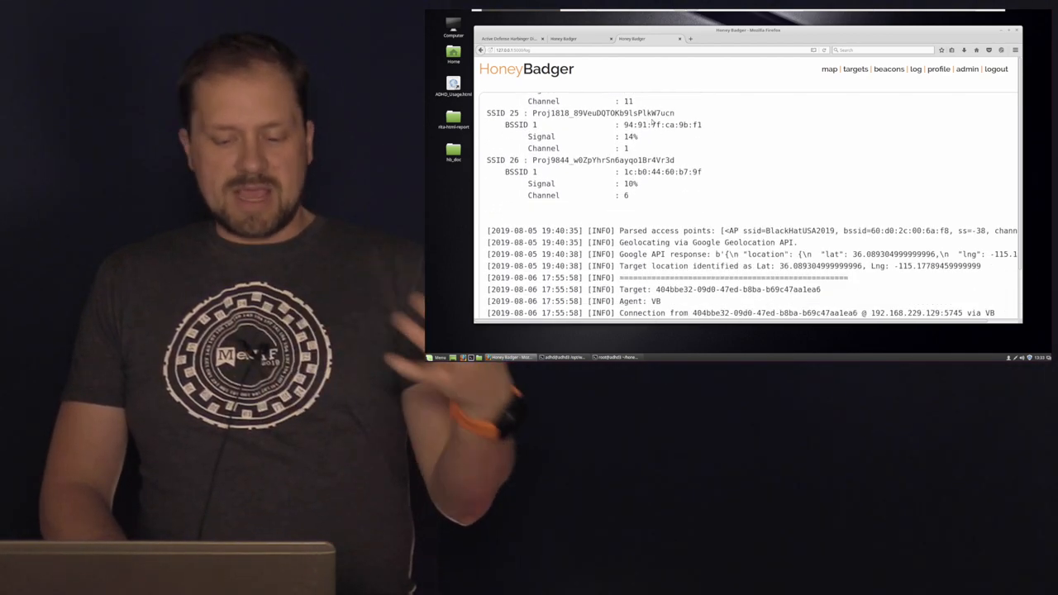